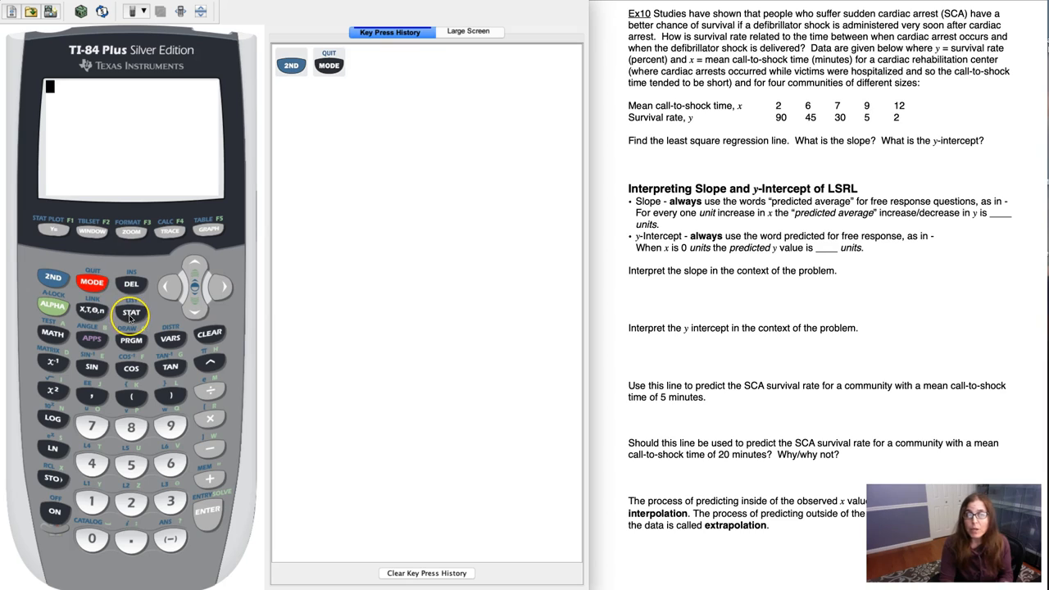
Run LinReg(a+bx) on L1, L2 into Y1, giving a ≈ 101.33, b ≈ −9.30
left_click(131, 309)
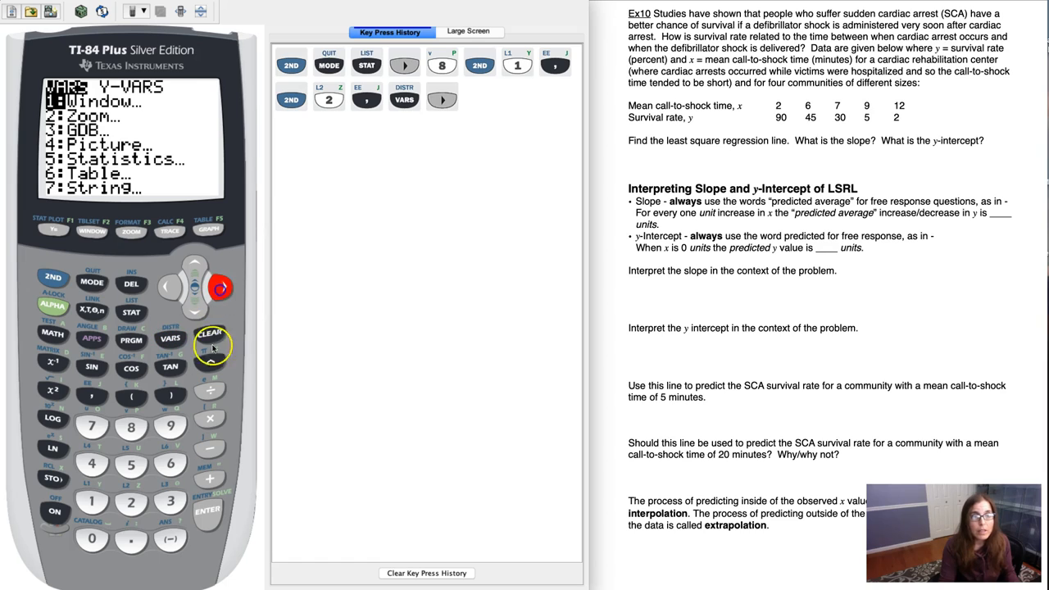
left_click(202, 513)
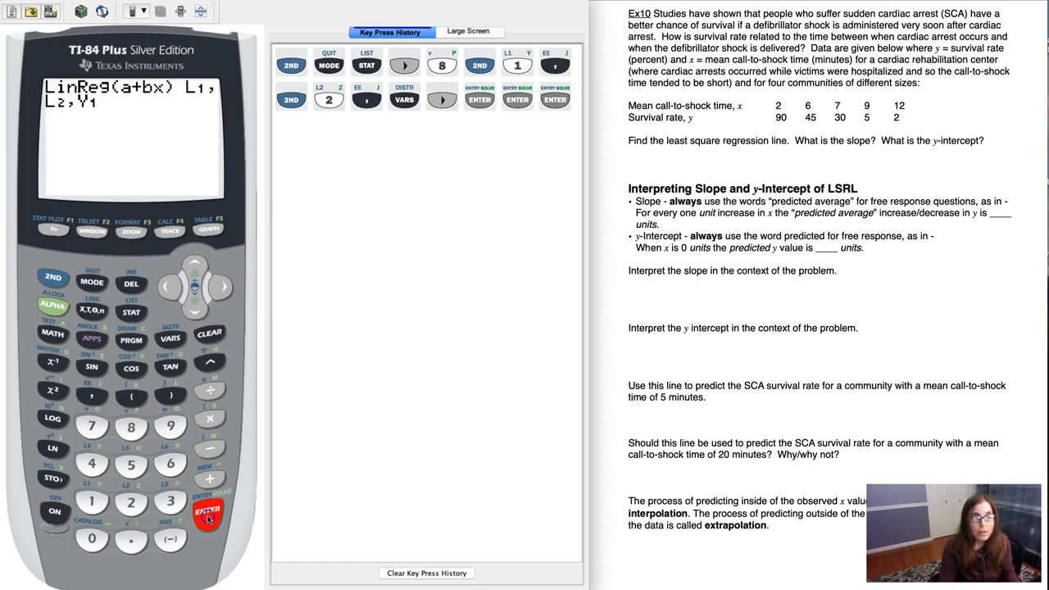
left_click(206, 515)
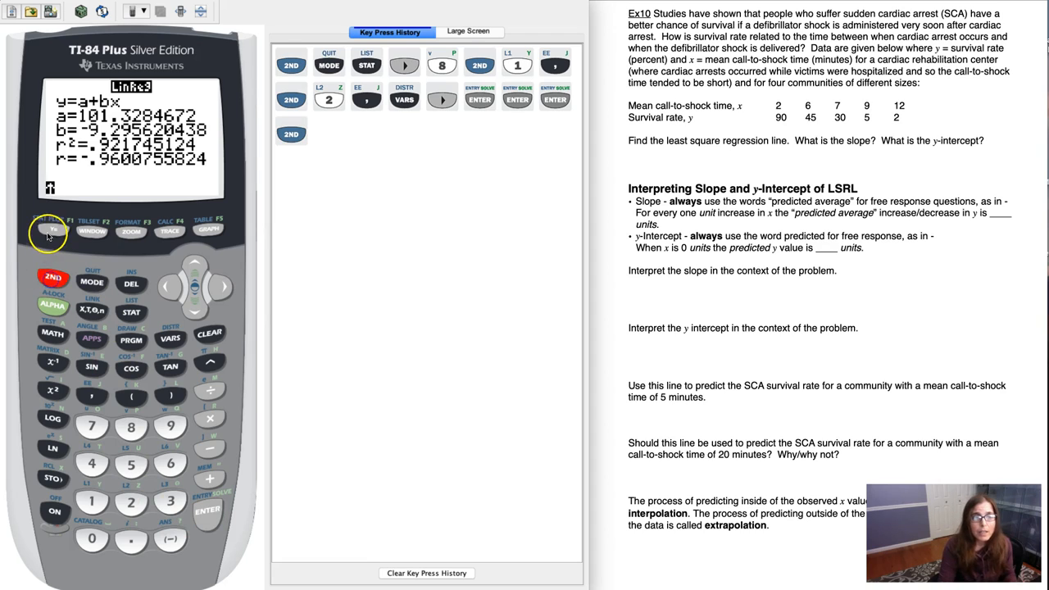
Plot L1 and L2 as a scatter plot with the regression line in a ZoomStat window
left_click(46, 236)
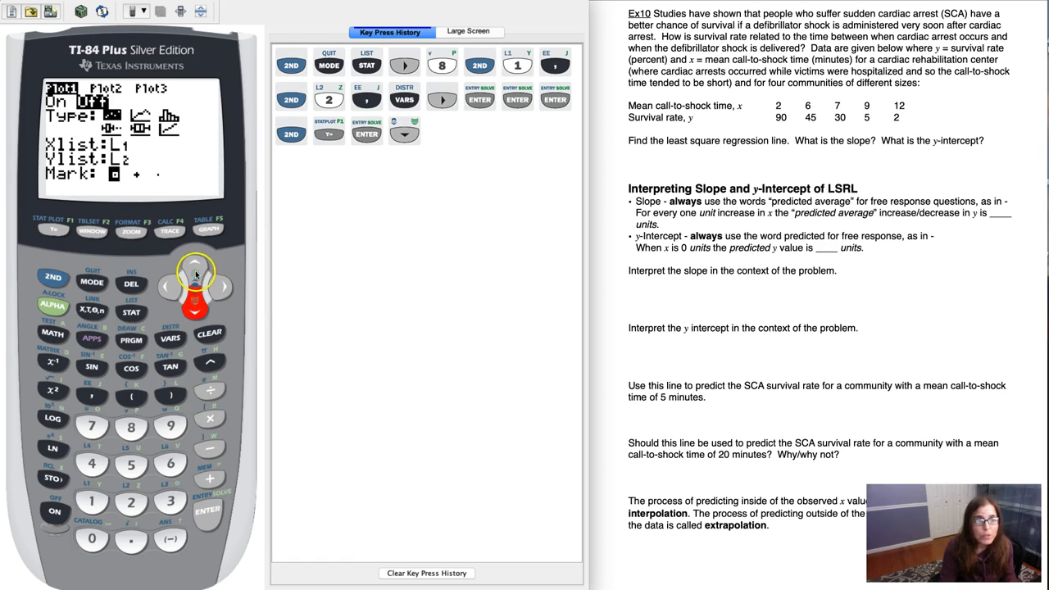
left_click(129, 230)
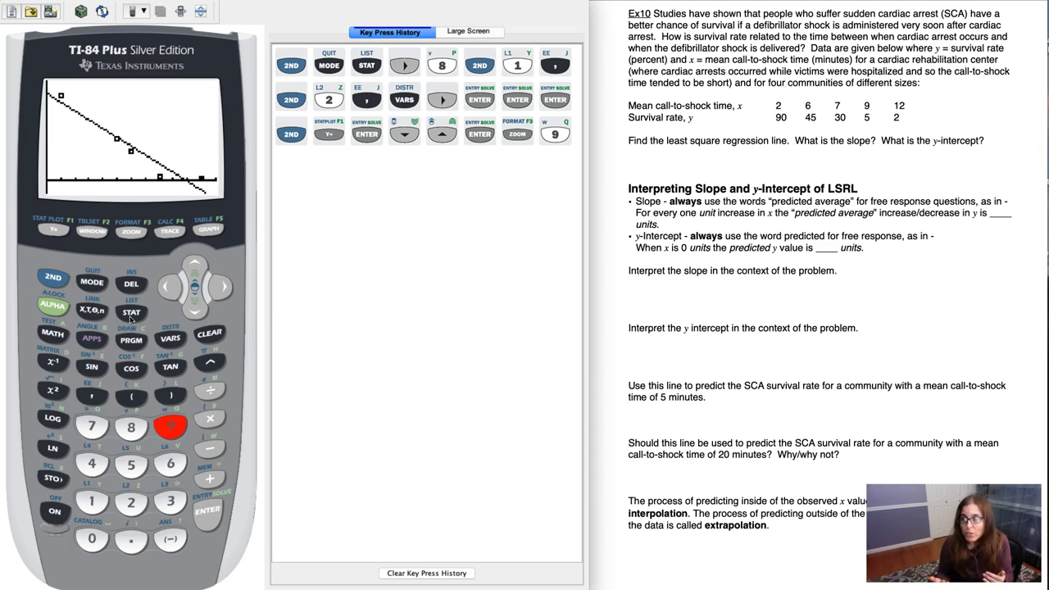
Open the STAT list editor and select the L3 column header
left_click(132, 314)
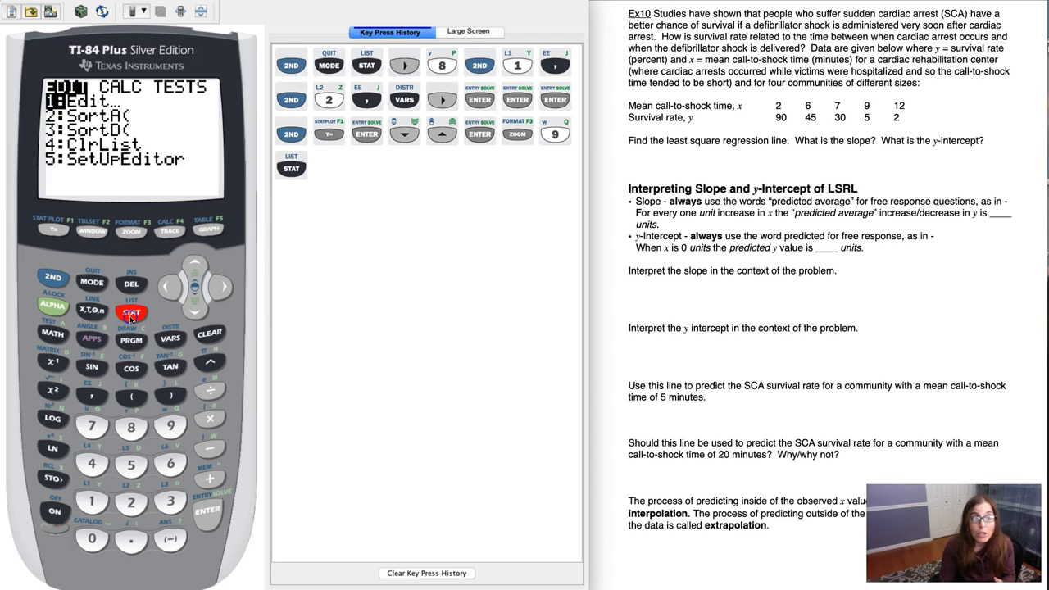
left_click(208, 516)
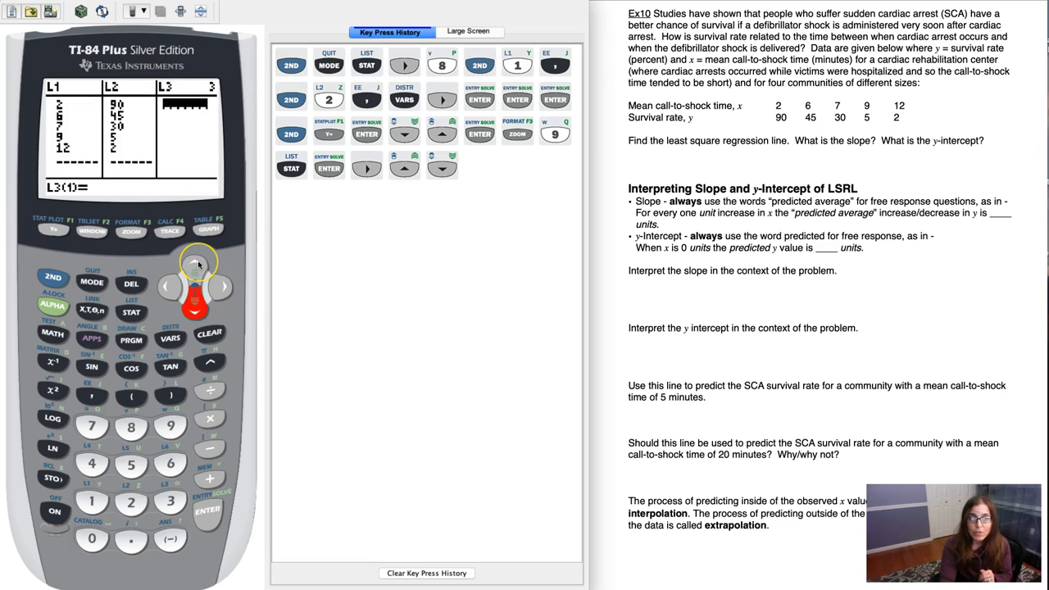
left_click(194, 270)
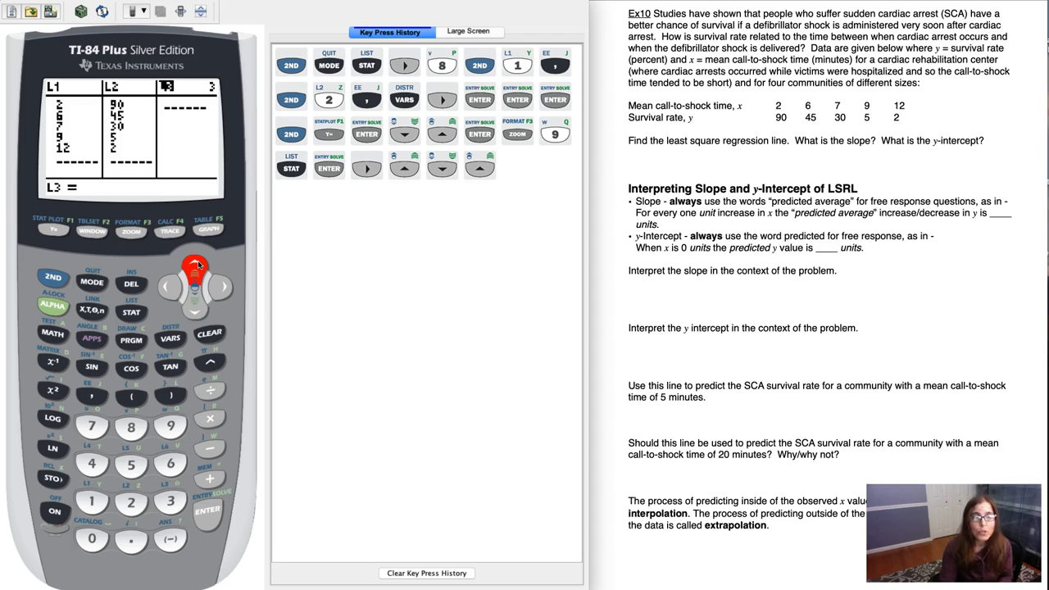
mouse_move(51, 275)
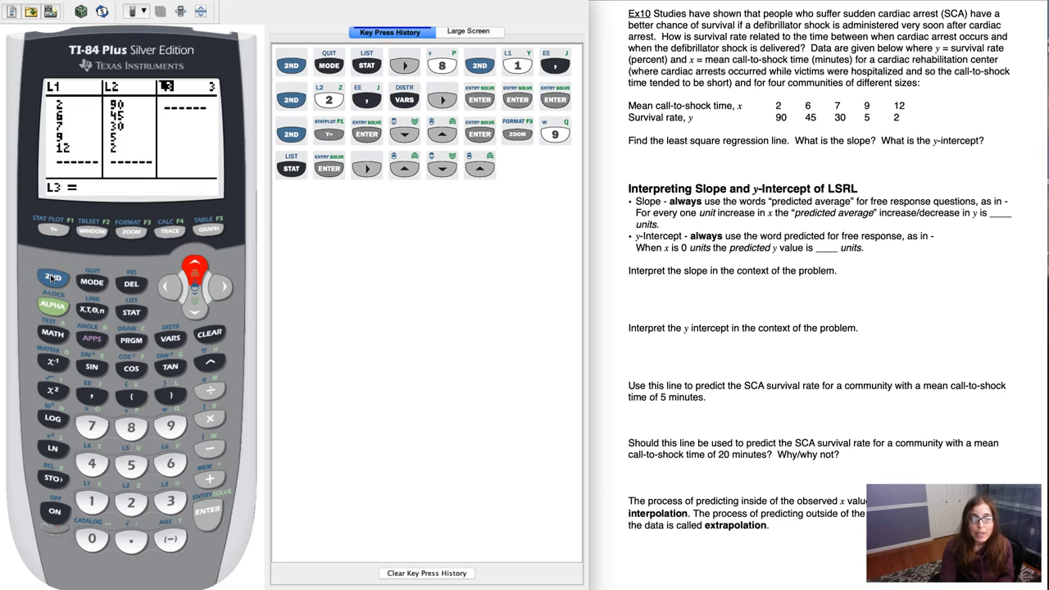
Paste RESID from the LIST NAMES menu as the L3 definition
left_click(132, 313)
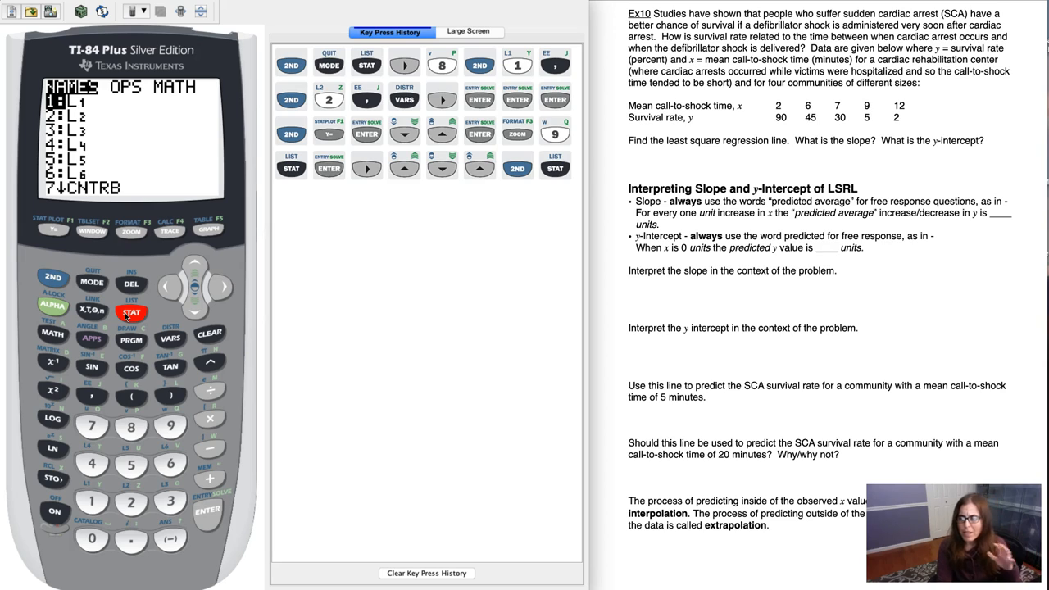
left_click(133, 311)
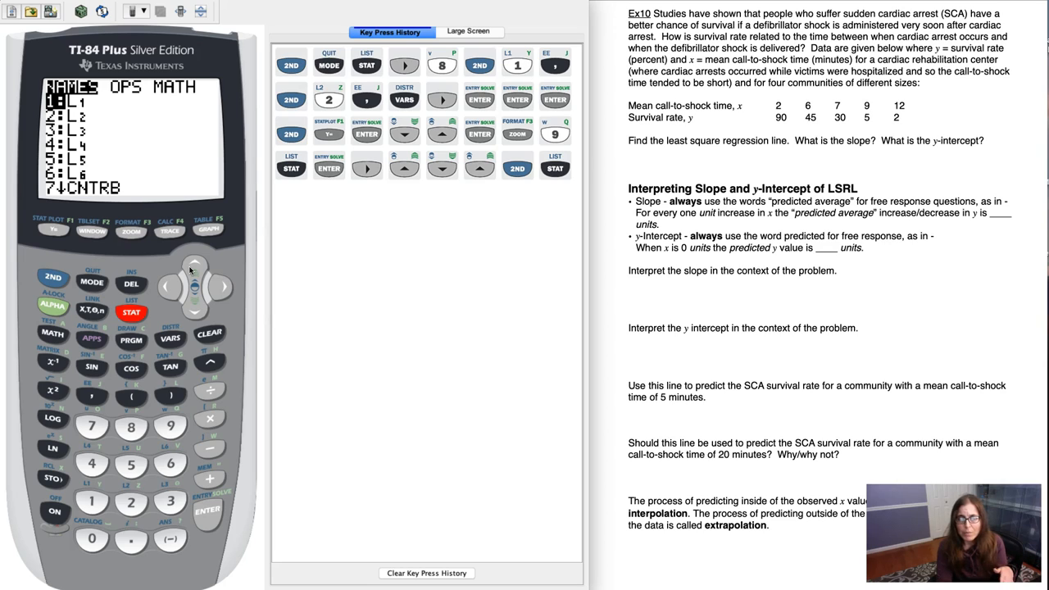
left_click(194, 307)
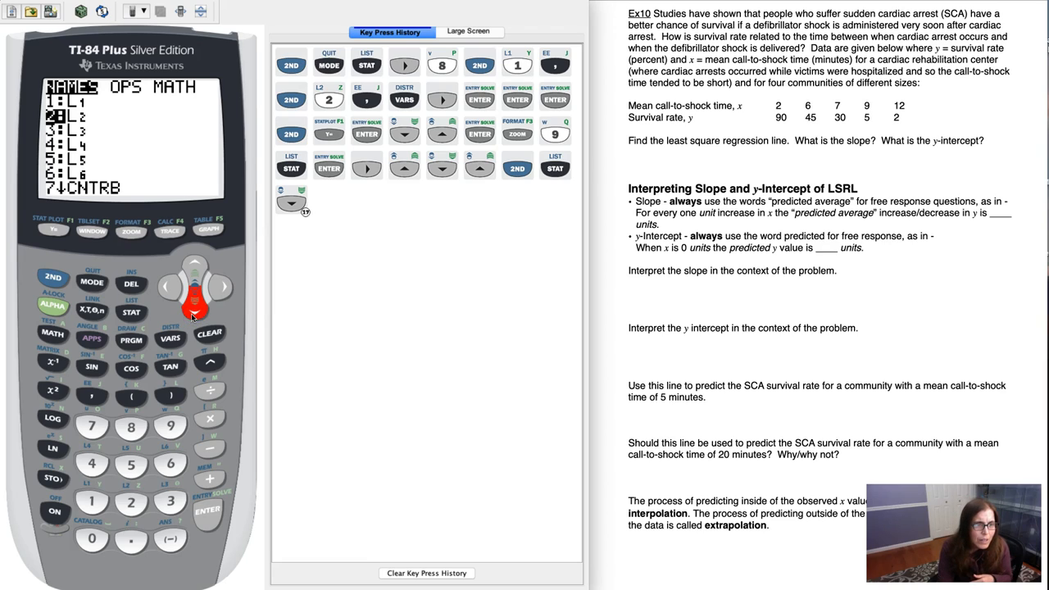
left_click(195, 268)
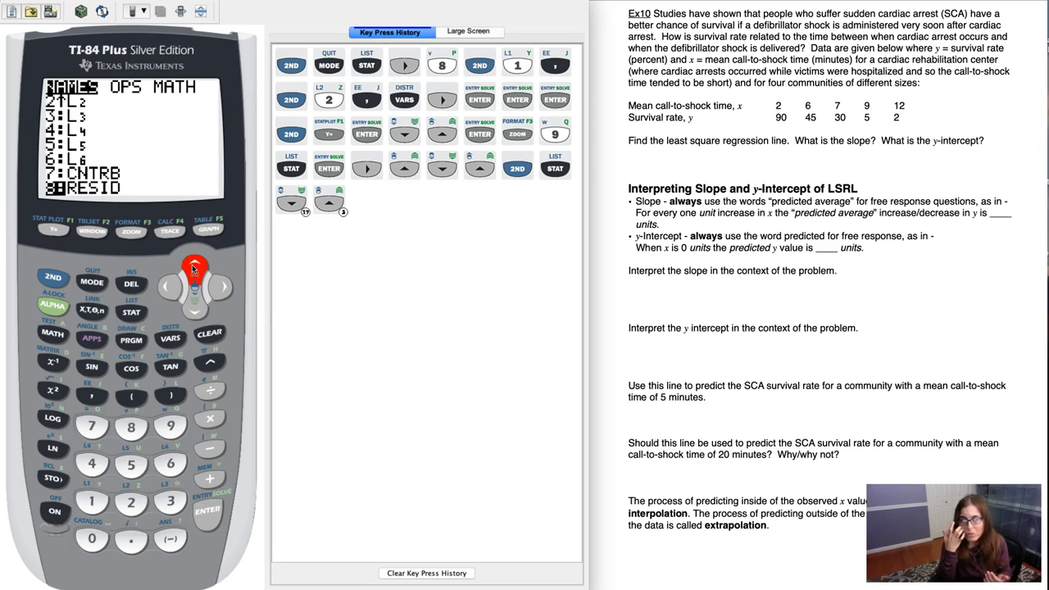
left_click(206, 515)
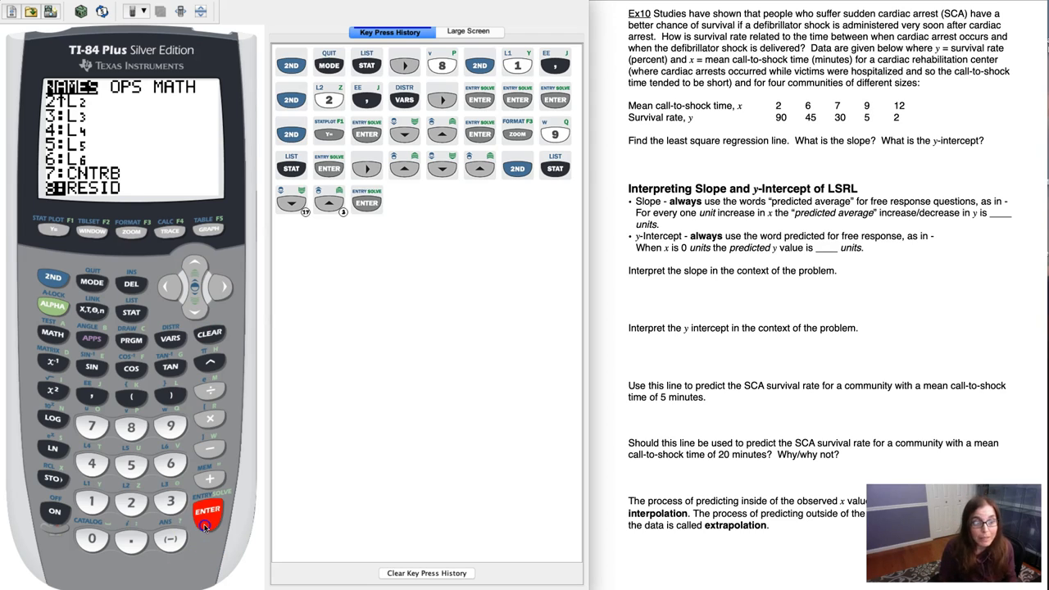
left_click(206, 512)
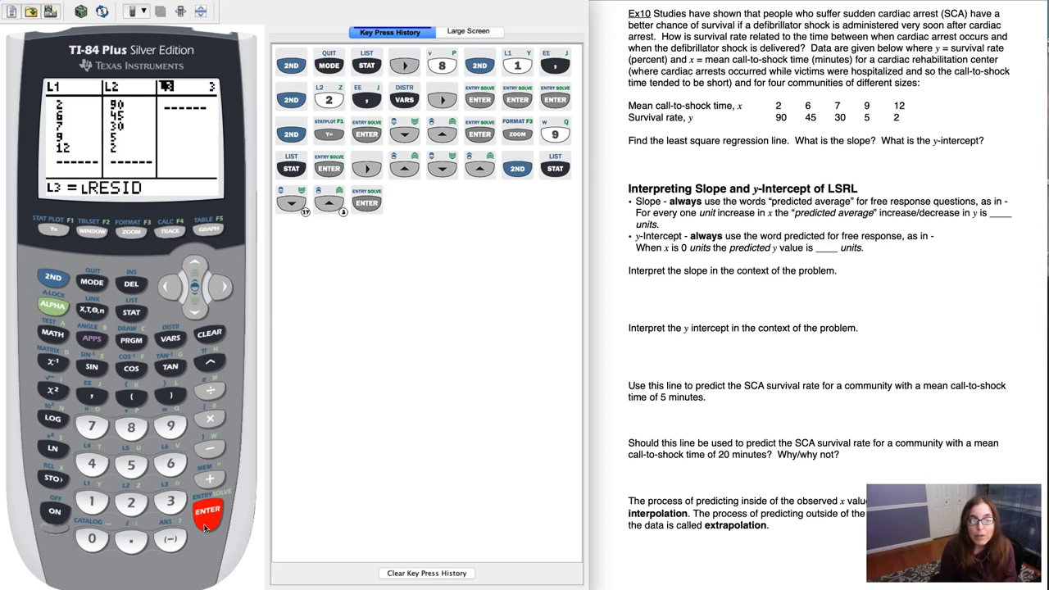